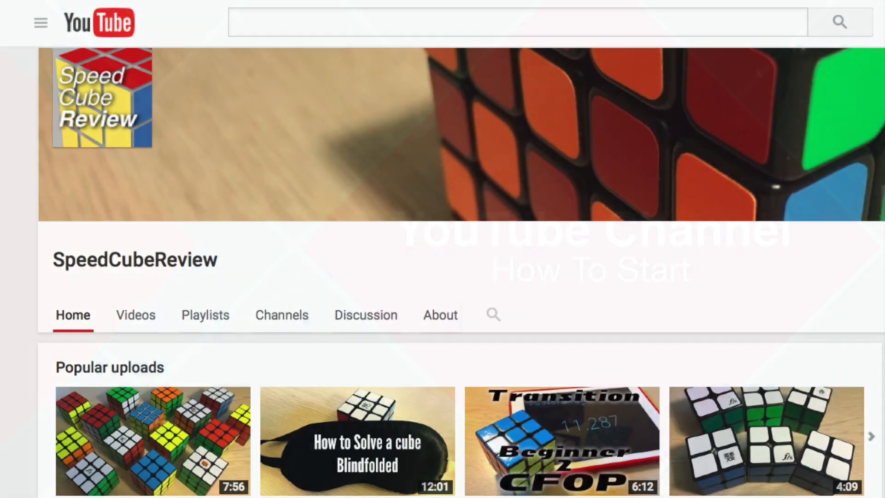
{"action": "scroll", "scroll_direction": "down", "scroll_amount": 3}
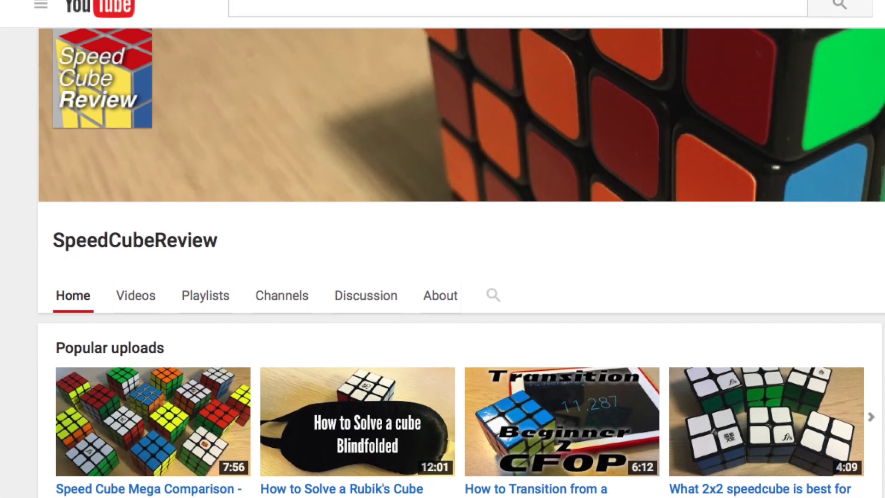
{"action": "scroll", "scroll_direction": "down", "scroll_amount": 3}
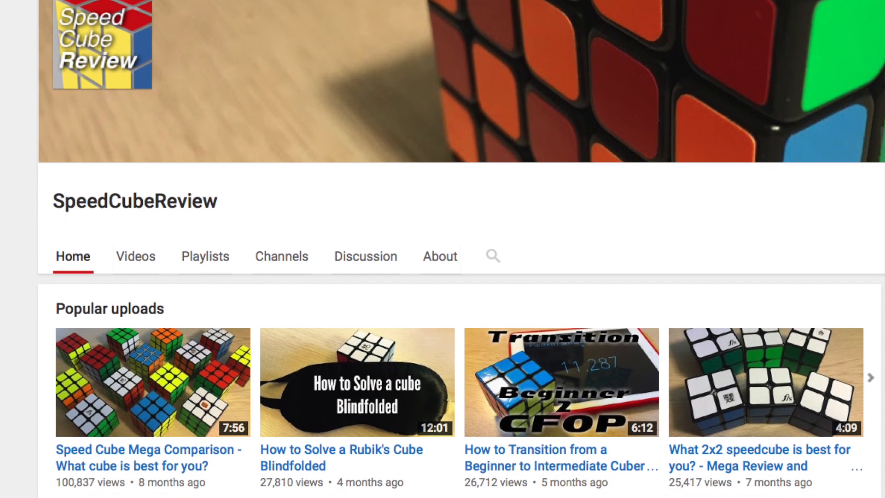
{"action": "scroll", "scroll_direction": "down", "scroll_amount": 3}
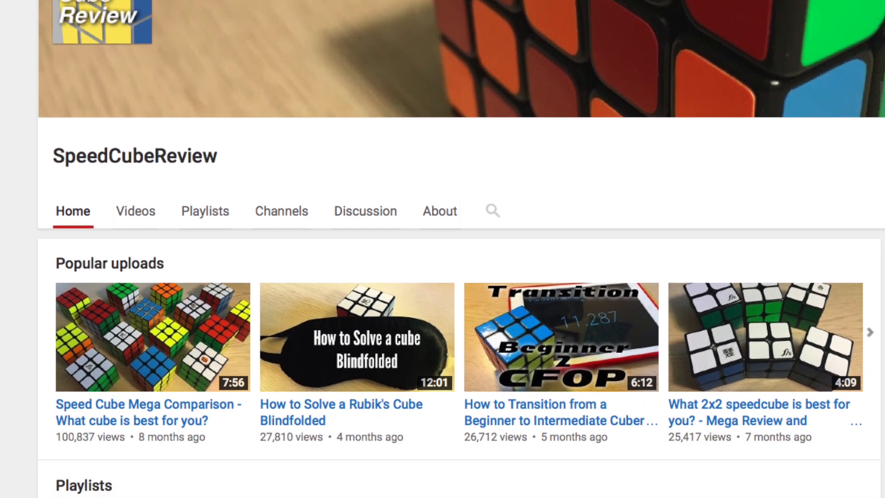
{"action": "scroll", "scroll_direction": "down", "scroll_amount": 3}
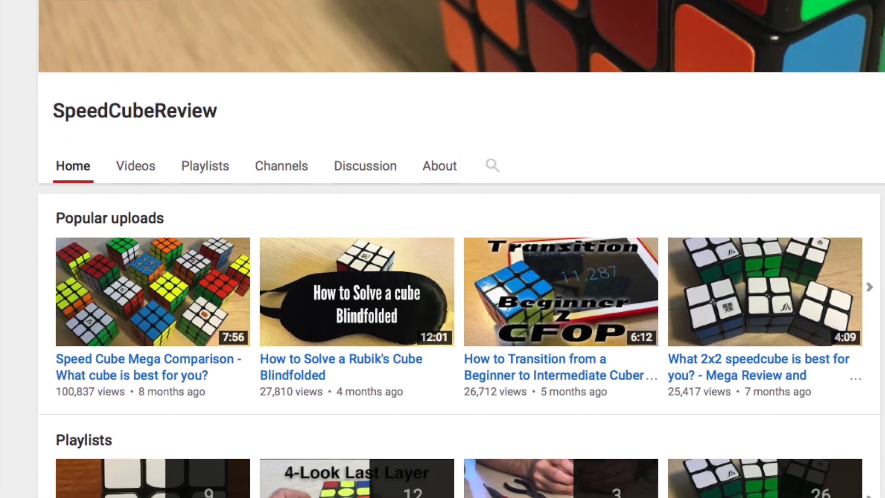
{"action": "scroll", "scroll_direction": "down", "scroll_amount": 3}
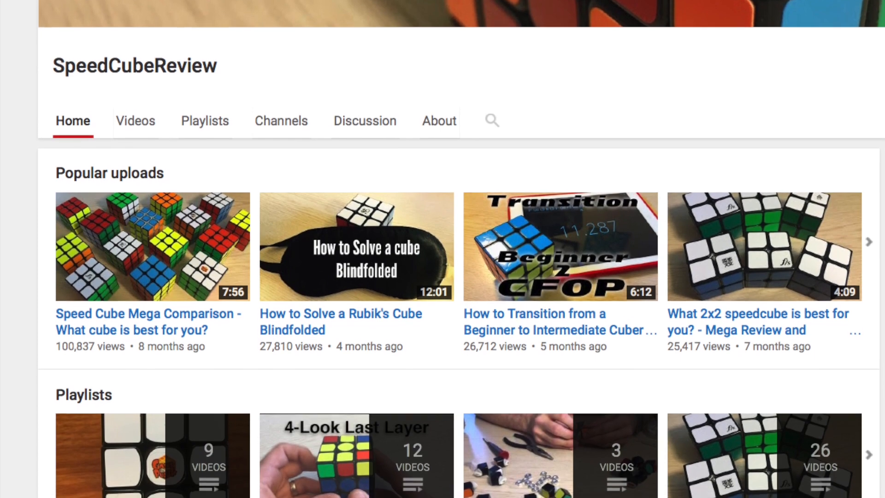
{"action": "scroll", "scroll_direction": "down", "scroll_amount": 3}
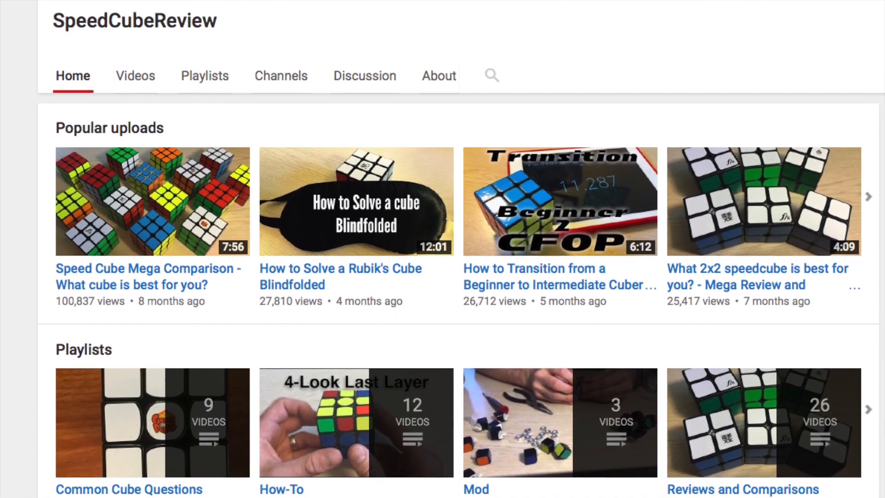
{"action": "scroll", "scroll_direction": "down", "scroll_amount": 3}
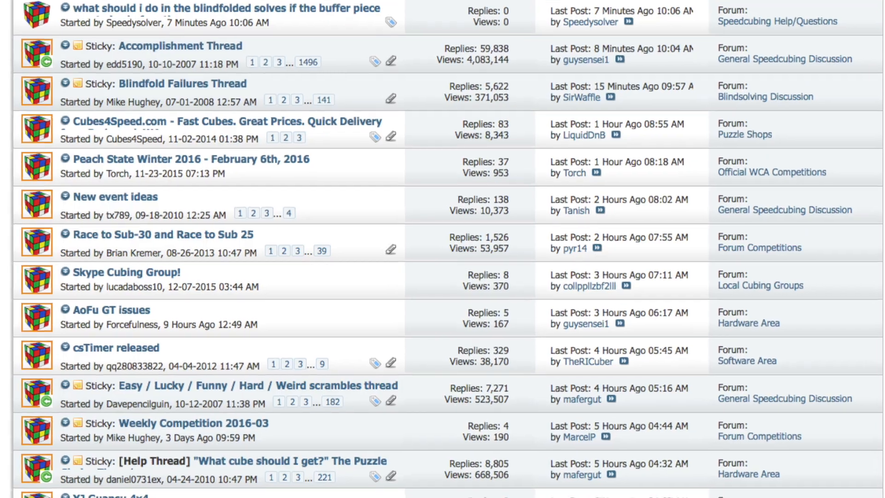
{"action": "scroll", "scroll_direction": "down", "scroll_amount": 3}
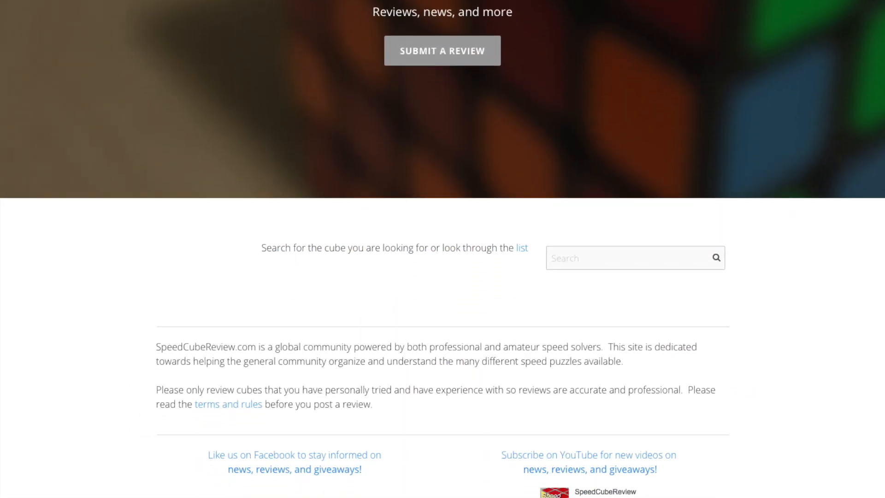
{"action": "scroll", "scroll_direction": "down", "scroll_amount": 3}
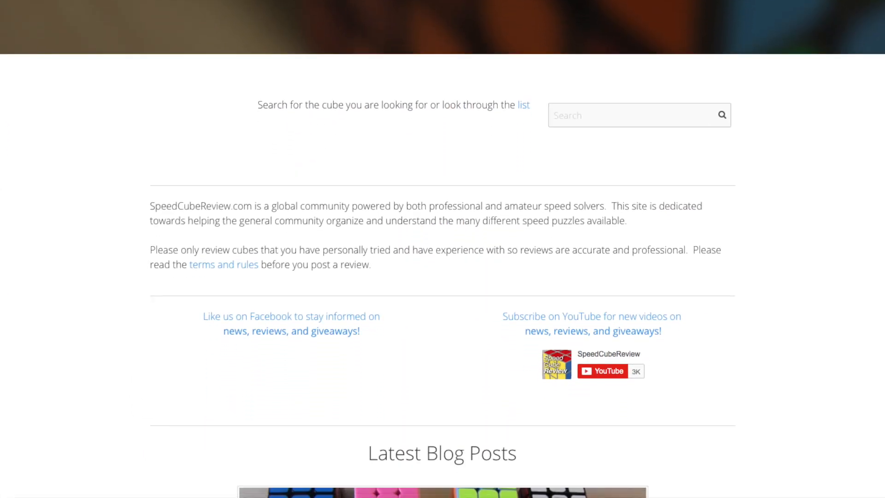
{"action": "scroll", "scroll_direction": "down", "scroll_amount": 3}
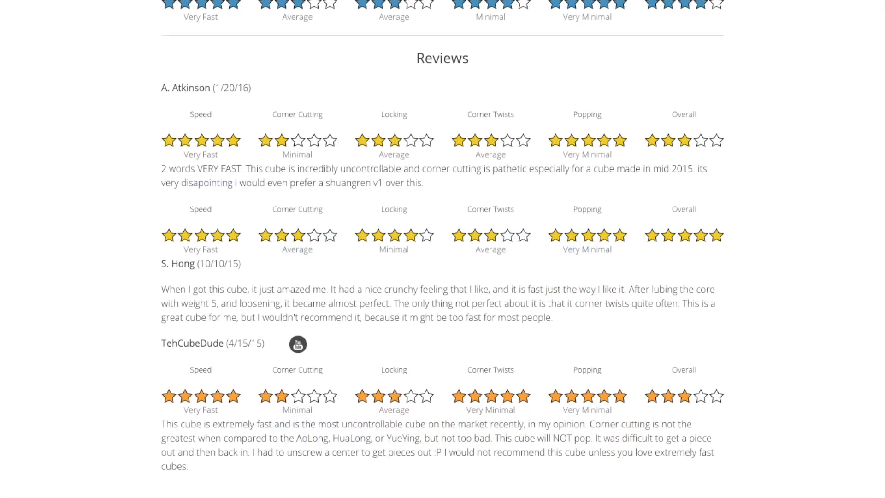
{"action": "scroll", "scroll_direction": "down", "scroll_amount": 3}
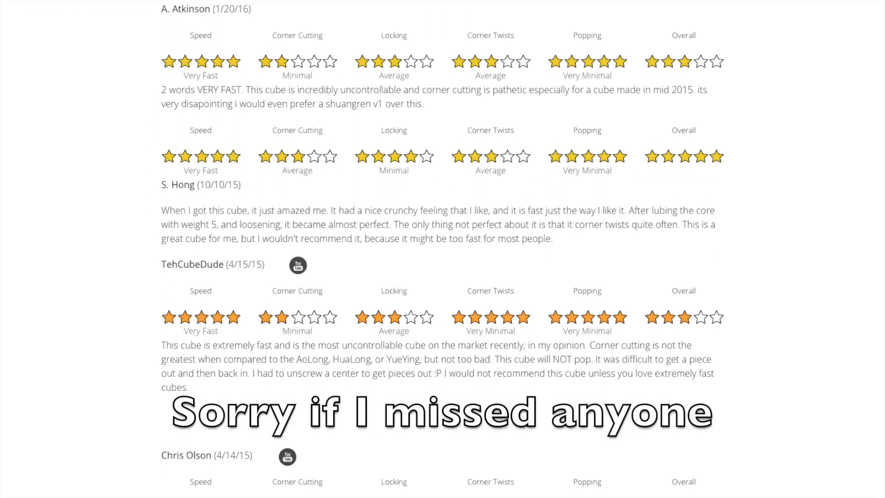
{"action": "scroll", "scroll_direction": "down", "scroll_amount": 3}
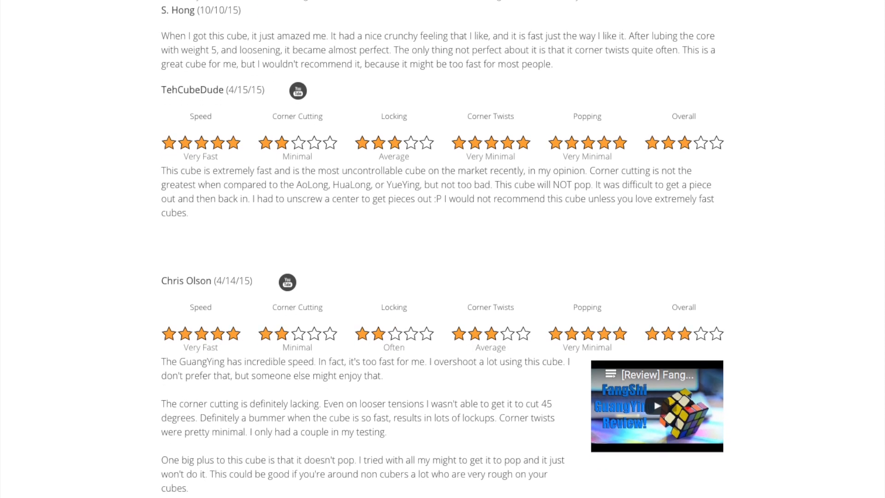
{"action": "scroll", "scroll_direction": "down", "scroll_amount": 3}
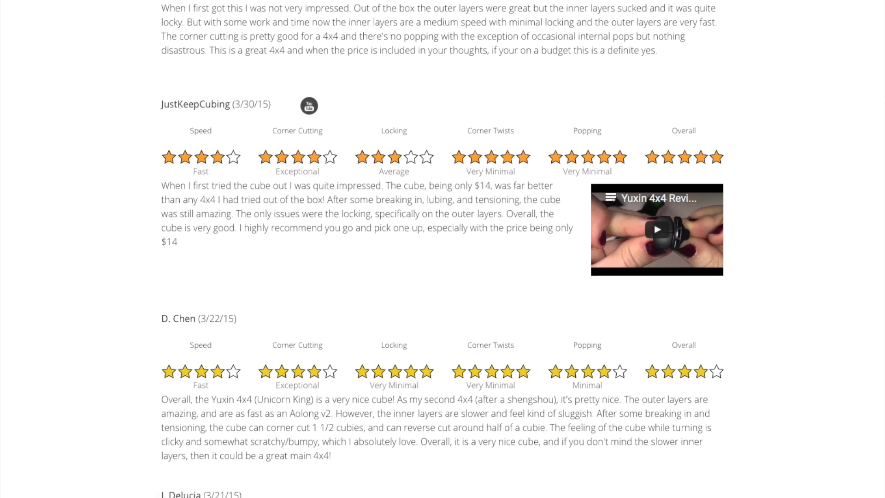
{"action": "scroll", "scroll_direction": "down", "scroll_amount": 3}
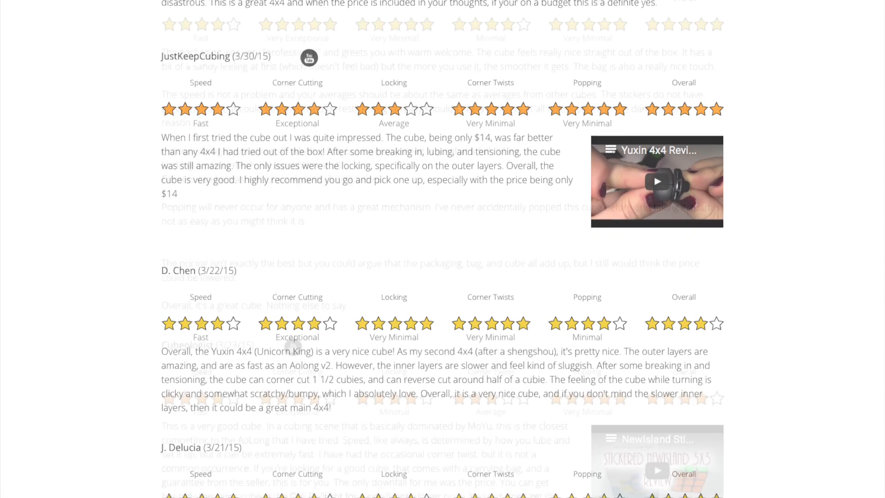
{"action": "scroll", "scroll_direction": "down", "scroll_amount": 3}
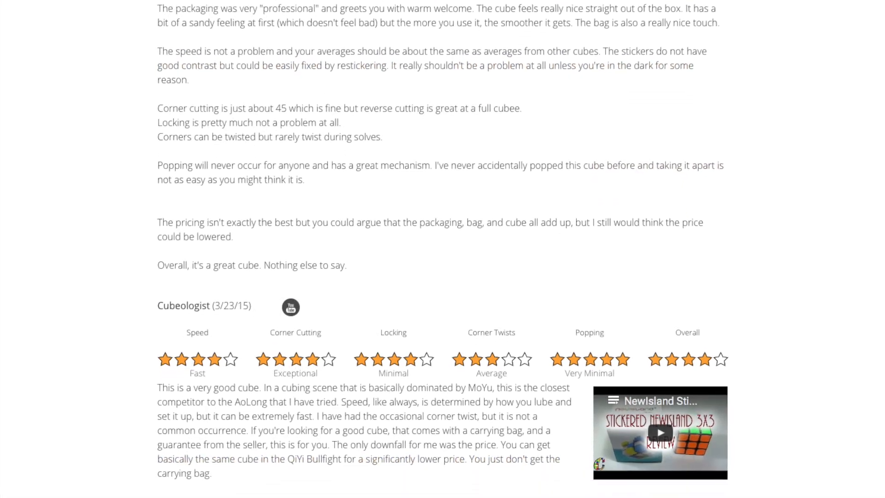
{"action": "scroll", "scroll_direction": "down", "scroll_amount": 3}
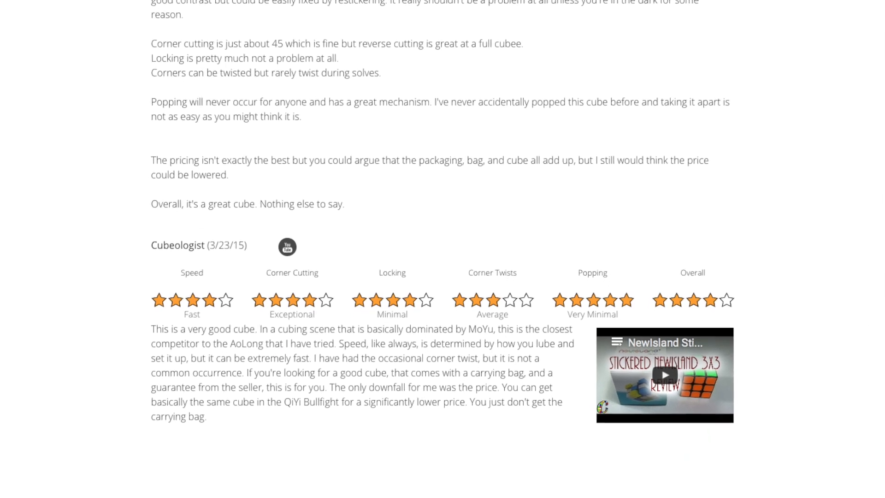
{"action": "scroll", "scroll_direction": "down", "scroll_amount": 3}
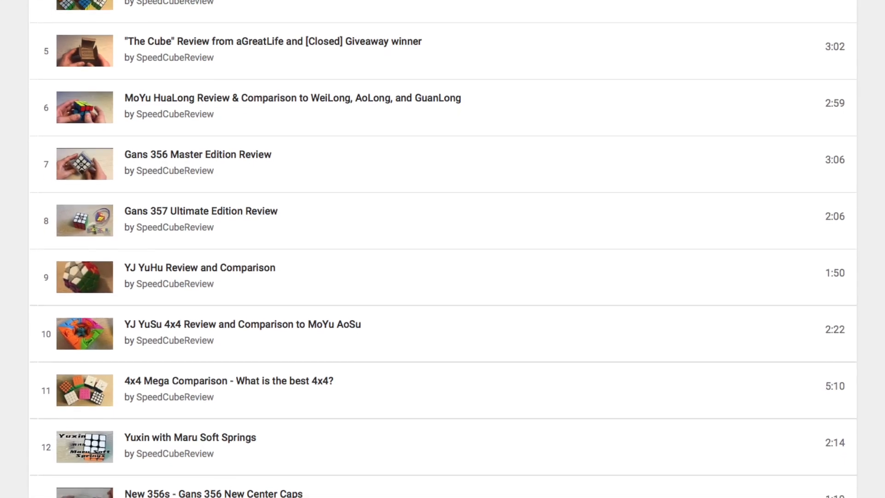
{"action": "scroll", "scroll_direction": "down", "scroll_amount": 3}
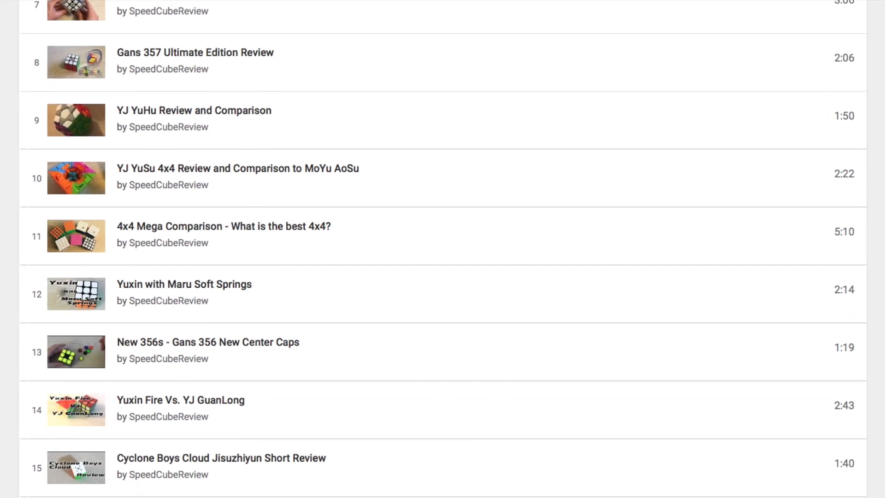
{"action": "scroll", "scroll_direction": "down", "scroll_amount": 3}
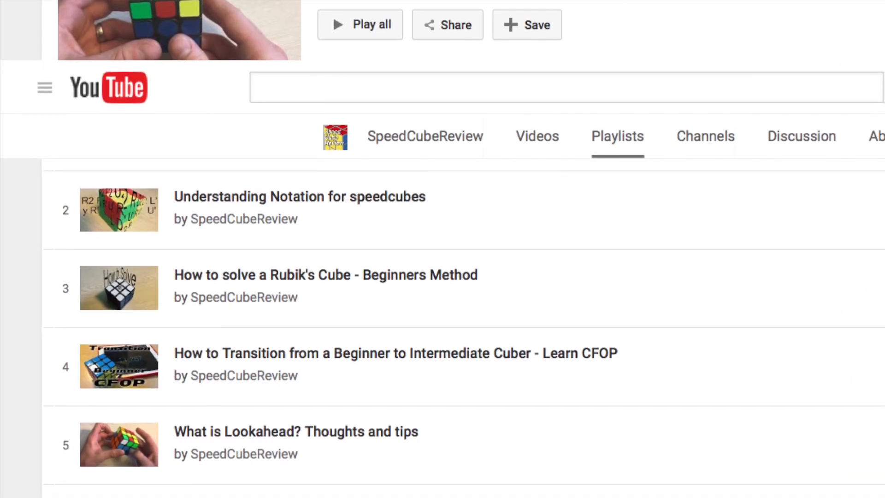
{"action": "scroll", "scroll_direction": "down", "scroll_amount": 3}
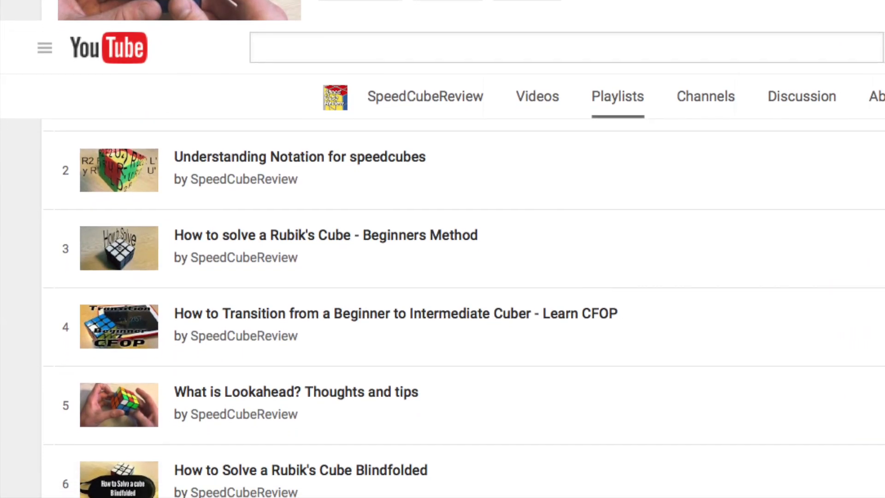
{"action": "scroll", "scroll_direction": "down", "scroll_amount": 3}
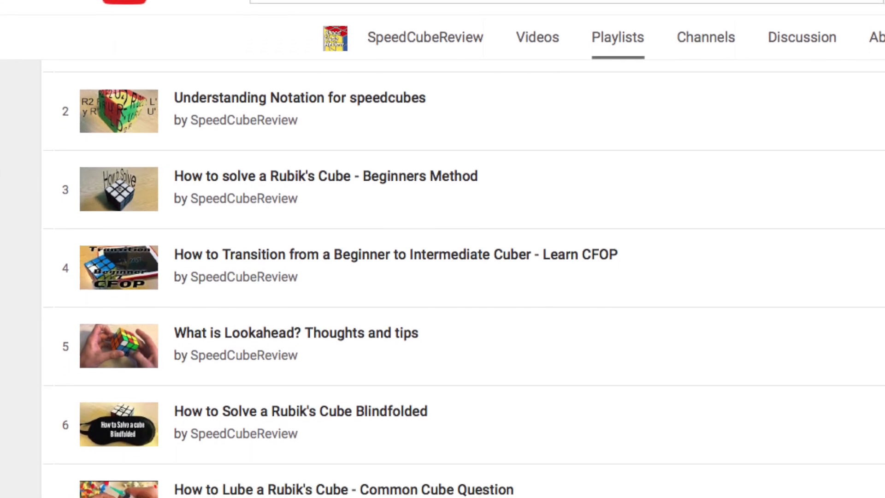
{"action": "scroll", "scroll_direction": "down", "scroll_amount": 3}
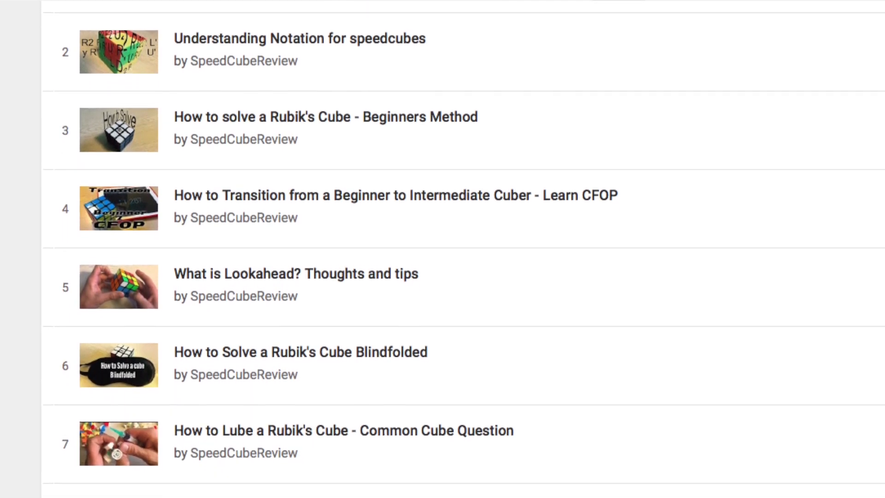
{"action": "scroll", "scroll_direction": "down", "scroll_amount": 3}
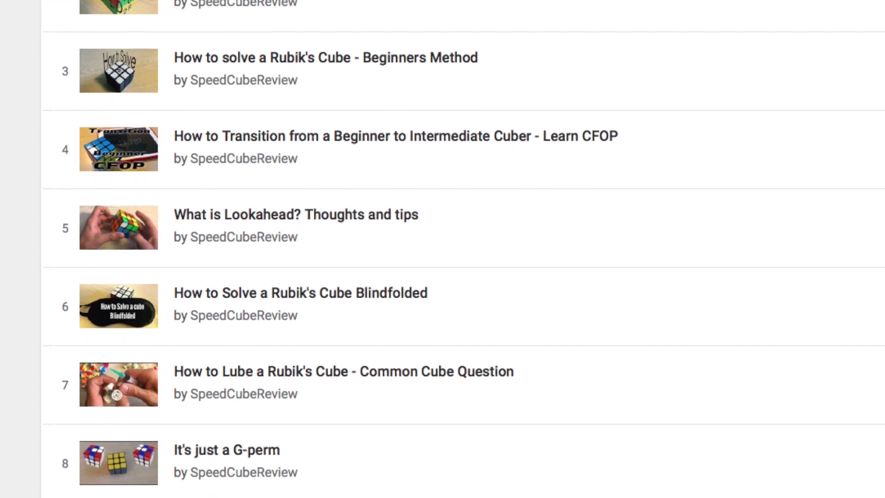
{"action": "scroll", "scroll_direction": "down", "scroll_amount": 3}
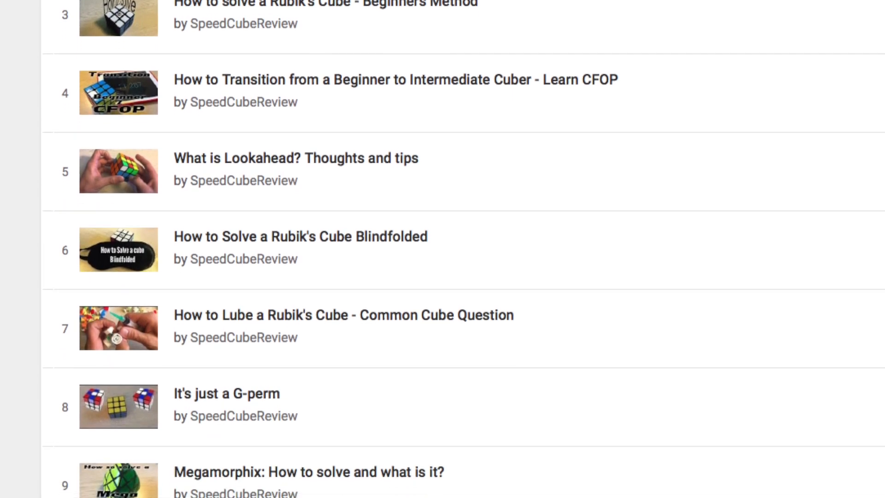
{"action": "scroll", "scroll_direction": "down", "scroll_amount": 3}
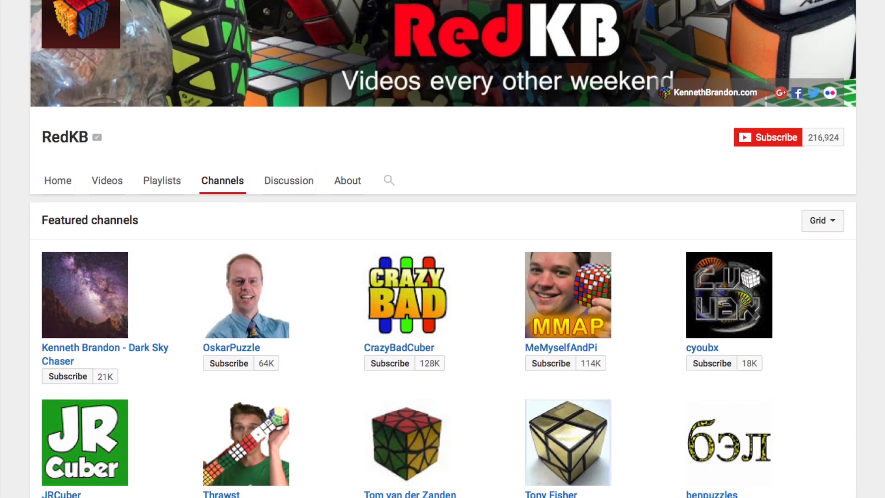
{"action": "scroll", "scroll_direction": "down", "scroll_amount": 3}
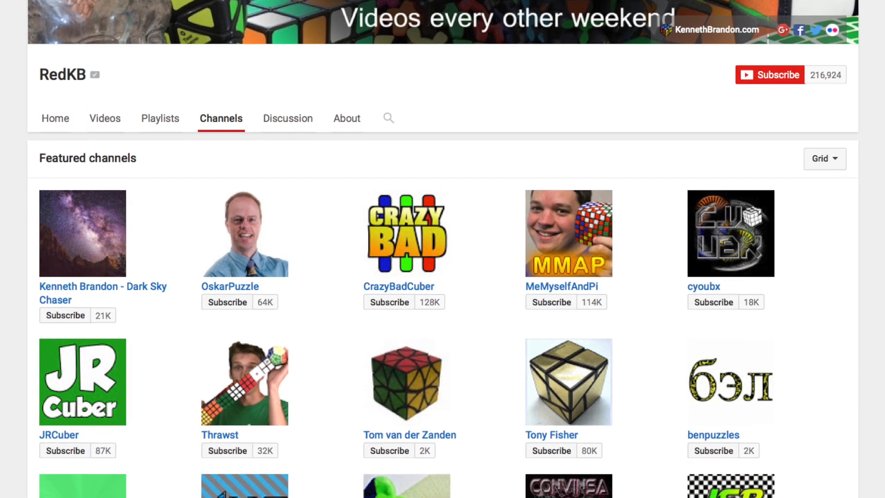
{"action": "scroll", "scroll_direction": "down", "scroll_amount": 3}
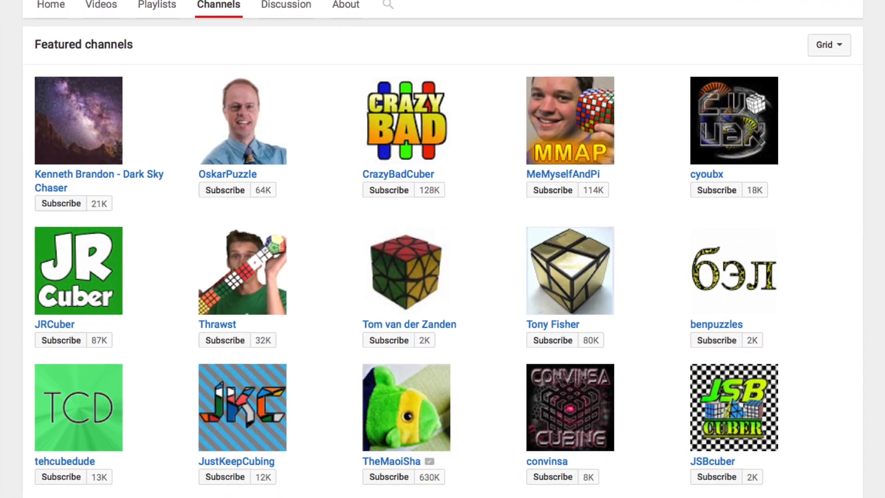
{"action": "scroll", "scroll_direction": "down", "scroll_amount": 3}
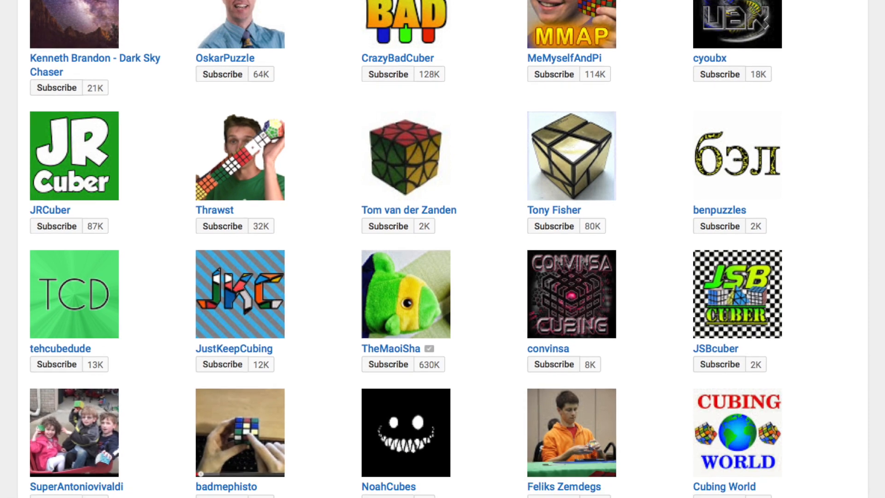
{"action": "scroll", "scroll_direction": "down", "scroll_amount": 3}
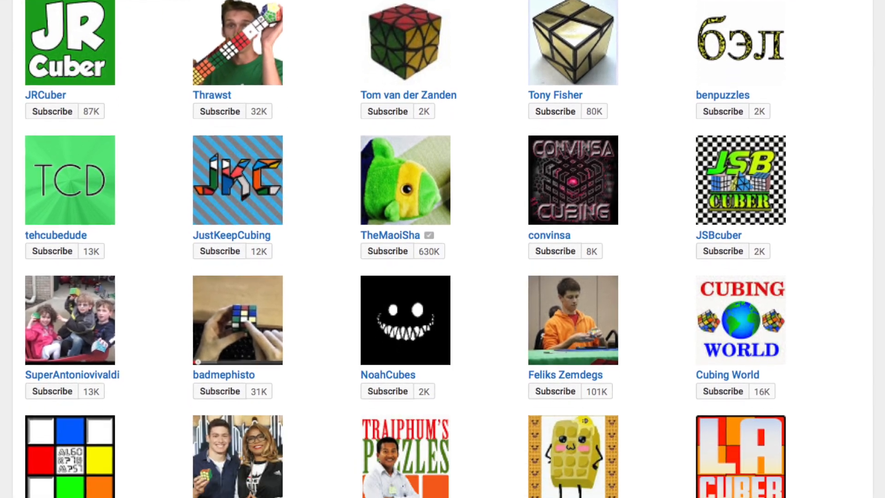
{"action": "scroll", "scroll_direction": "down", "scroll_amount": 3}
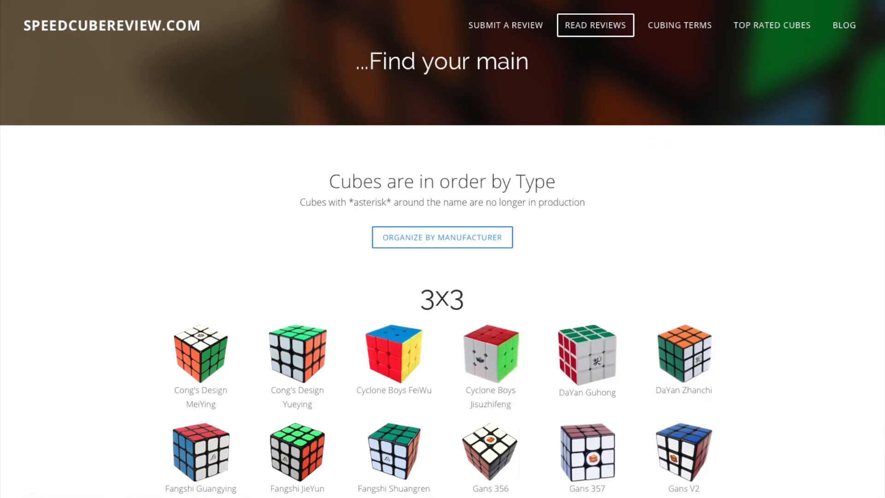
{"action": "scroll", "scroll_direction": "down", "scroll_amount": 3}
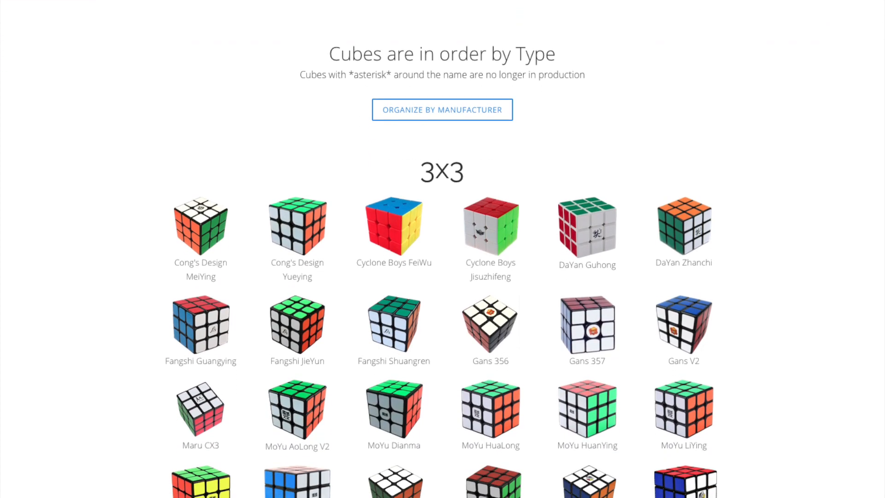